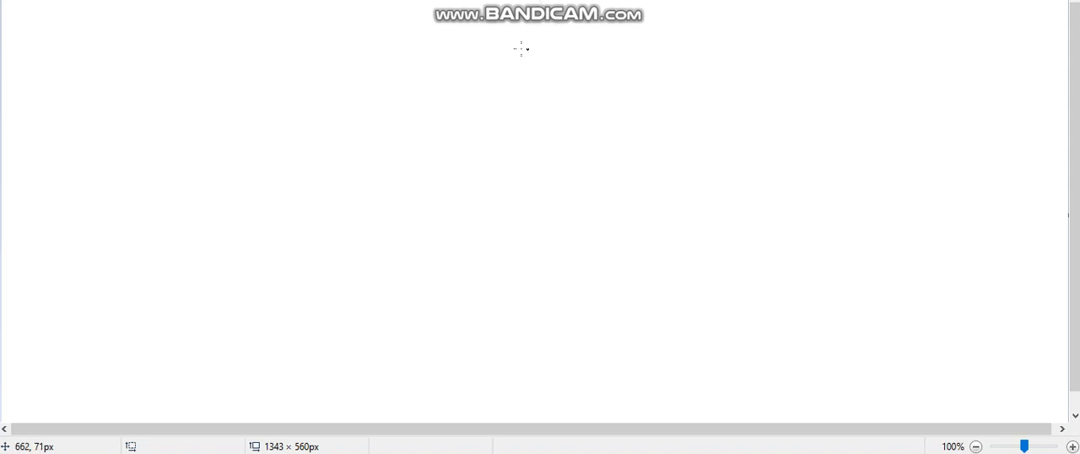
{"action": "mouse_move", "coordinate": [329, 183]}
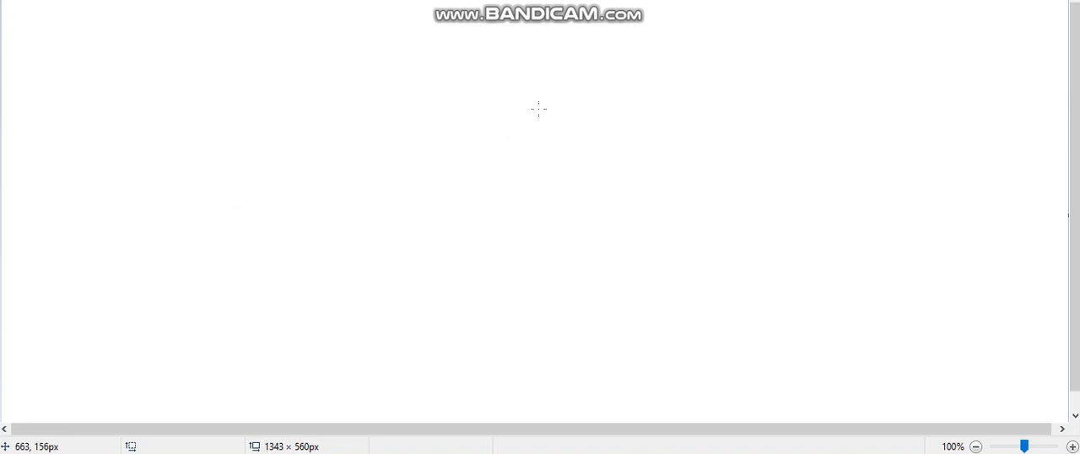
{"action": "mouse_move", "coordinate": [510, 98]}
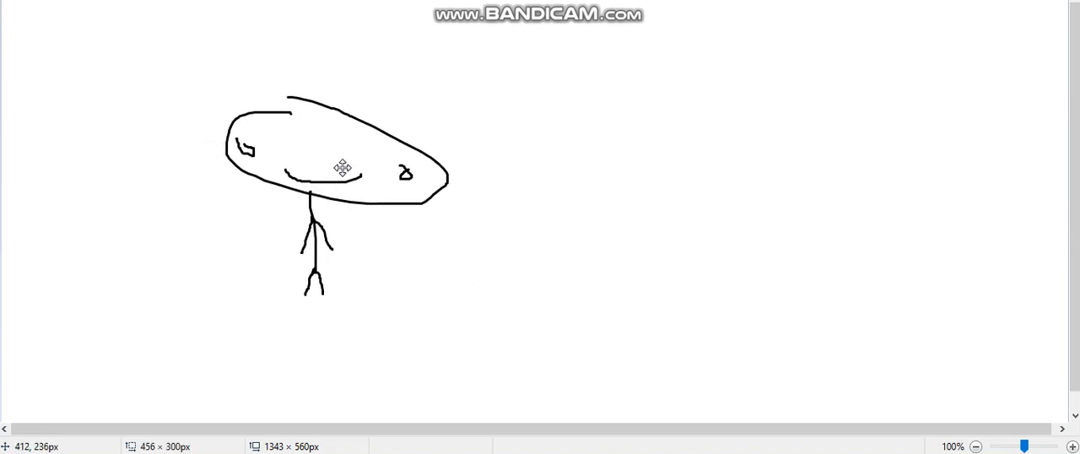
Step: Place the red crowned creature at right, then rotate and flip the selected stick figure to face it
{"action": "left_click_drag", "start_coordinate": [341, 169], "coordinate": [533, 224]}
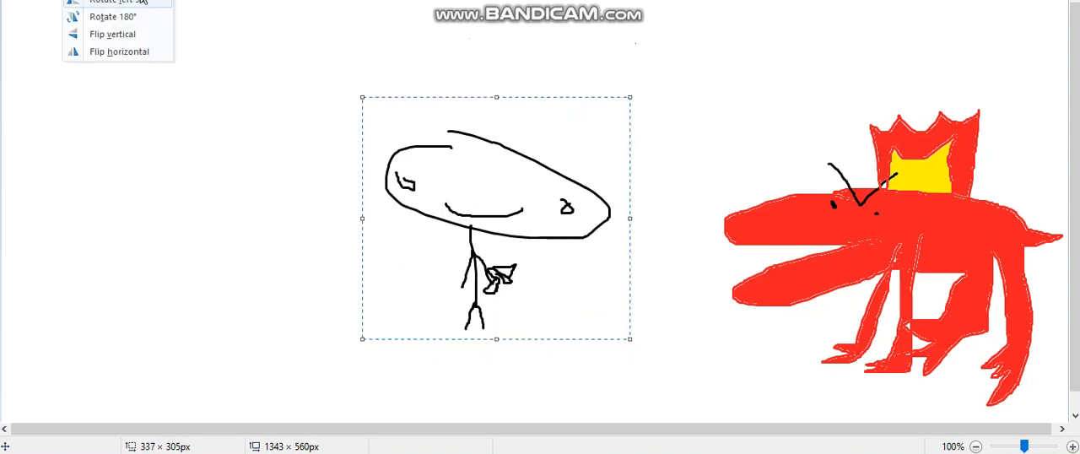
{"action": "left_click", "coordinate": [117, 4]}
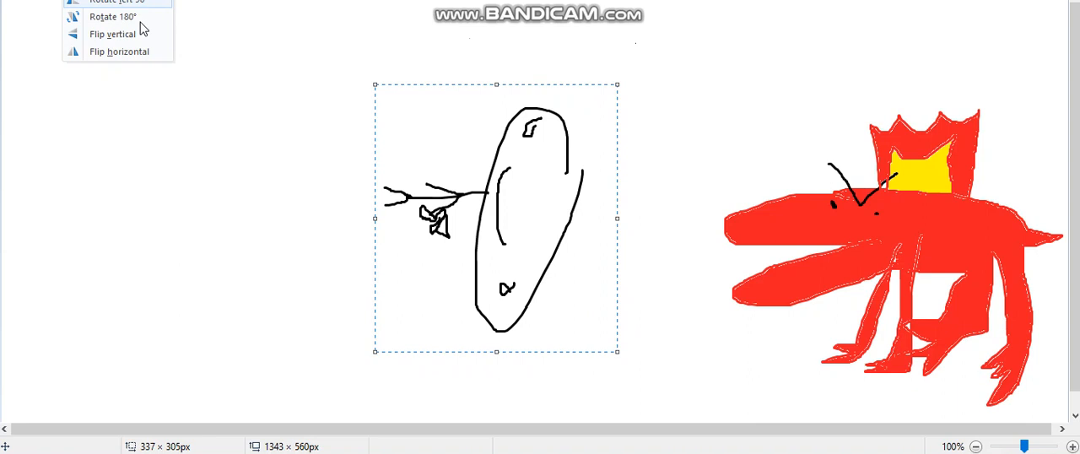
{"action": "left_click", "coordinate": [112, 33]}
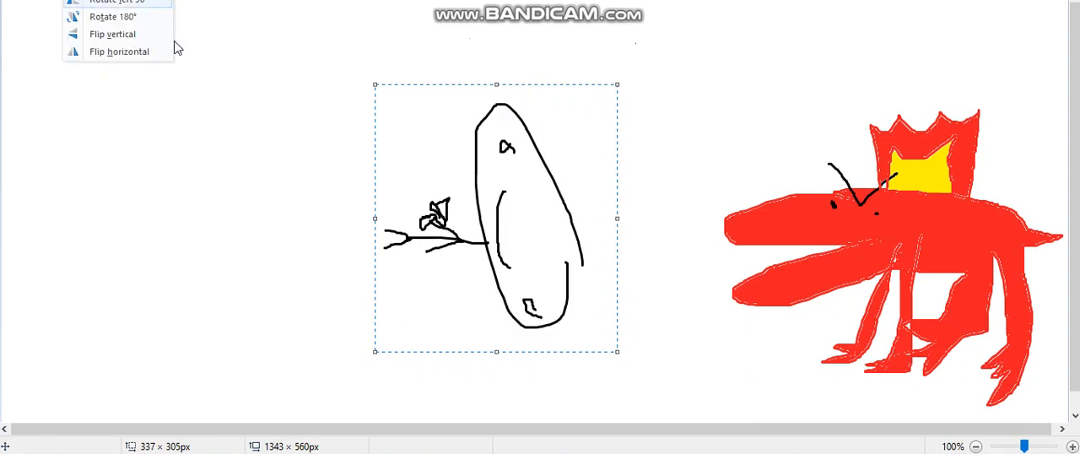
{"action": "left_click", "coordinate": [114, 3]}
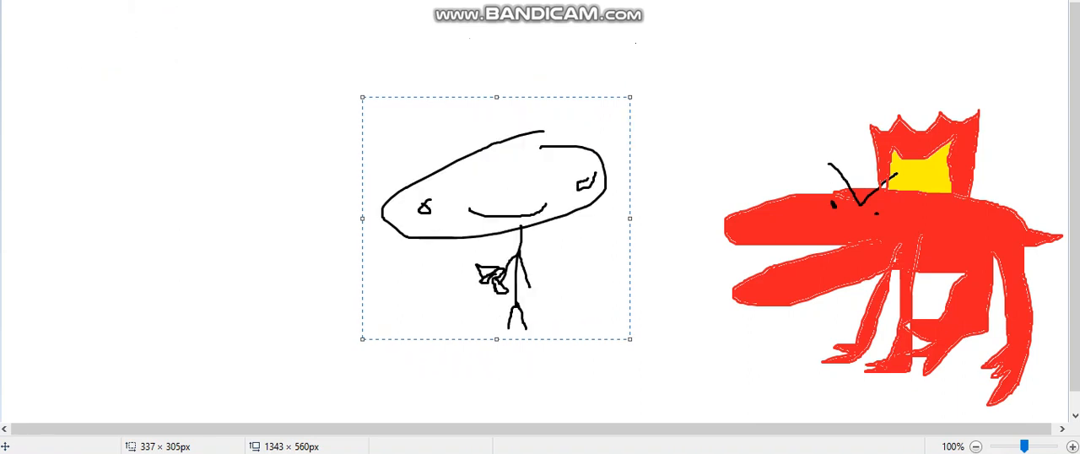
{"action": "left_click", "coordinate": [118, 50]}
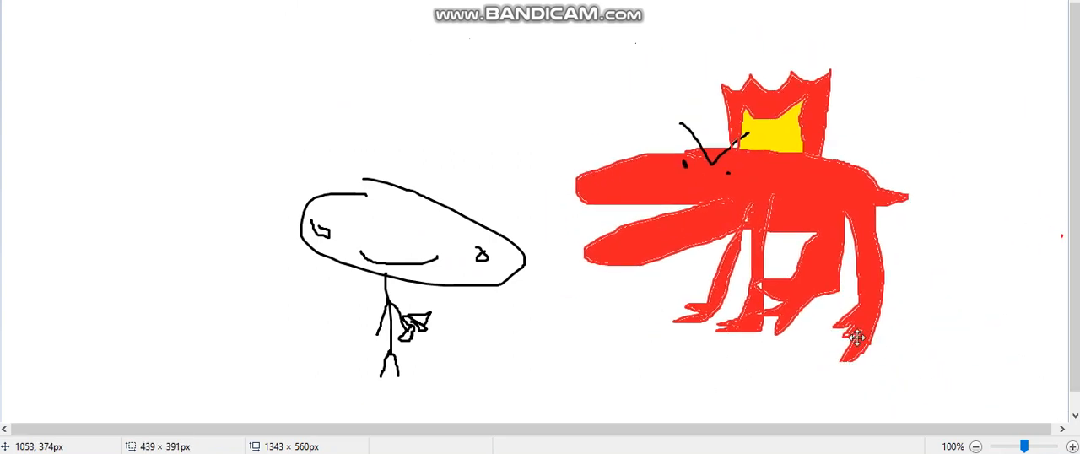
Step: Select the red creature, move it to the left edge and flip it horizontally to face the figure
{"action": "left_click_drag", "start_coordinate": [859, 338], "coordinate": [797, 319]}
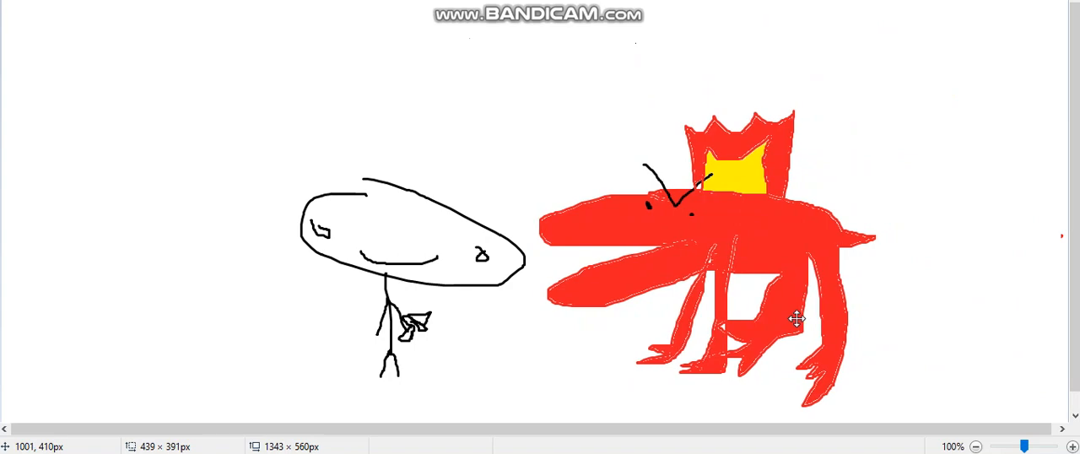
{"action": "left_click_drag", "start_coordinate": [796, 319], "coordinate": [959, 368]}
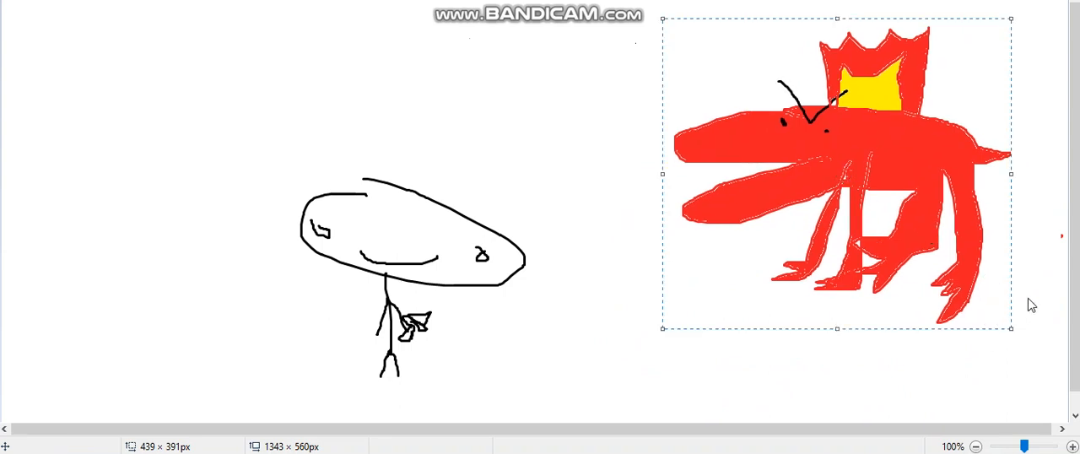
{"action": "left_click_drag", "start_coordinate": [837, 330], "coordinate": [838, 115]}
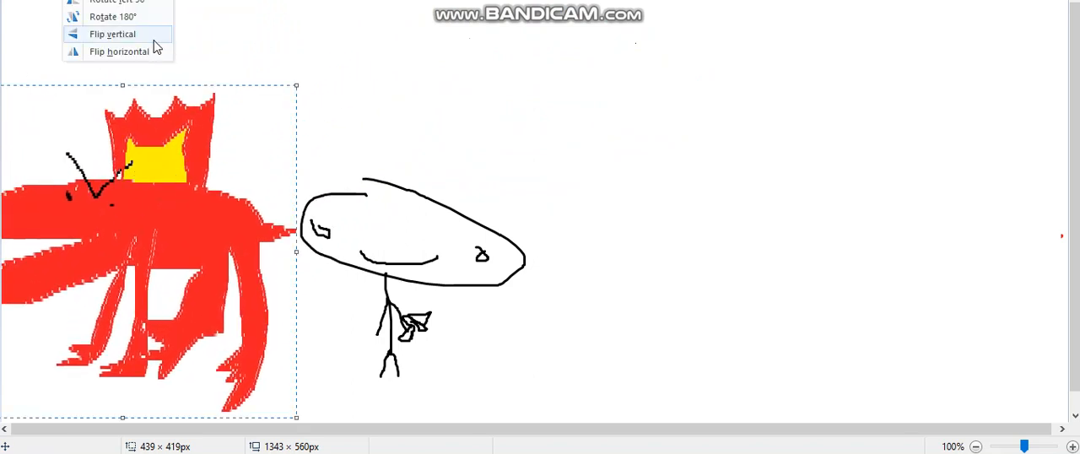
{"action": "left_click", "coordinate": [112, 34]}
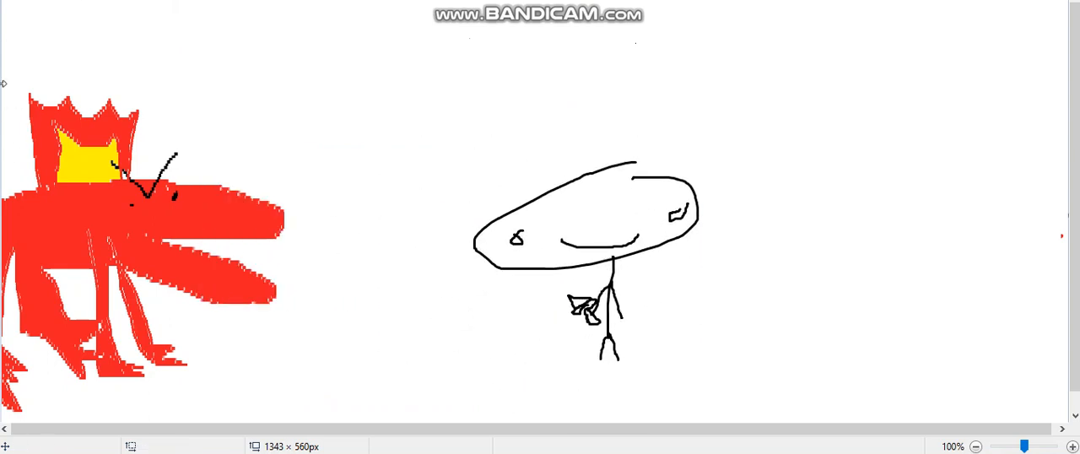
Step: Redraw the red creature centred with a round-headed stick figure riding on its back
{"action": "left_click_drag", "start_coordinate": [6, 77], "coordinate": [331, 389]}
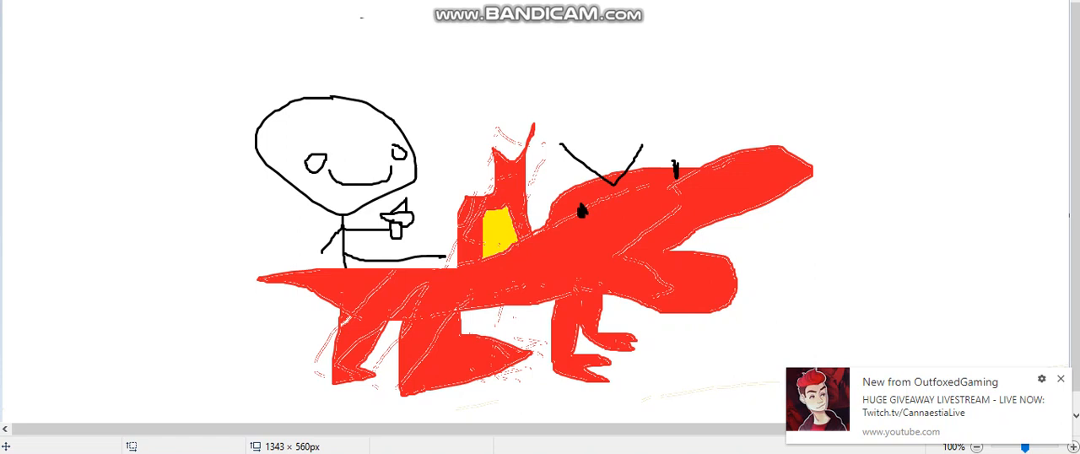
Step: Draw an oval-headed stick figure at the right with face, arms, legs and a red head stripe
{"action": "left_click_drag", "start_coordinate": [877, 160], "coordinate": [1013, 304]}
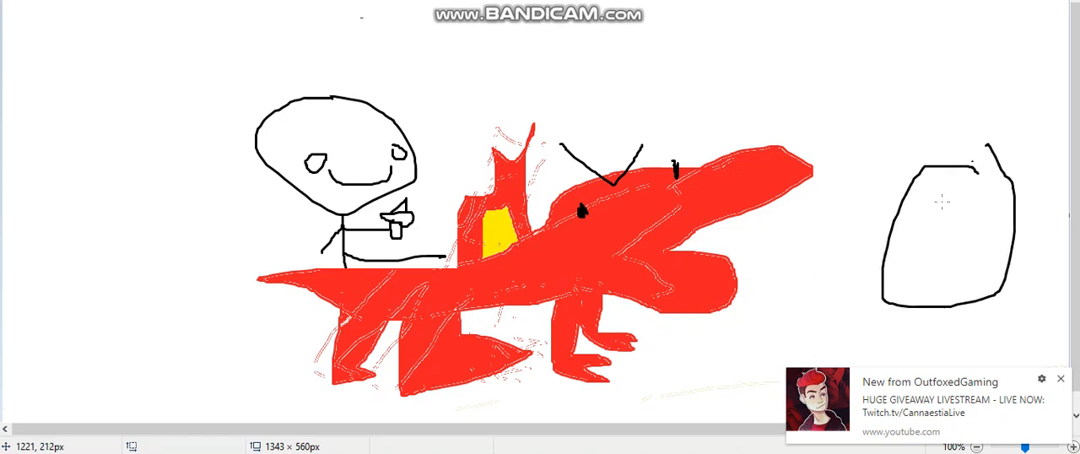
{"action": "left_click_drag", "start_coordinate": [869, 317], "coordinate": [975, 267]}
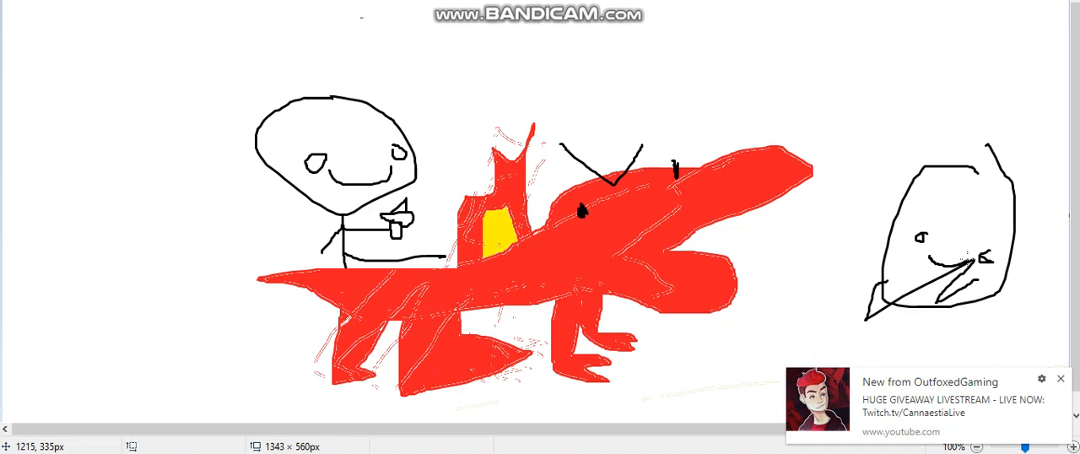
{"action": "left_click_drag", "start_coordinate": [925, 290], "coordinate": [937, 355]}
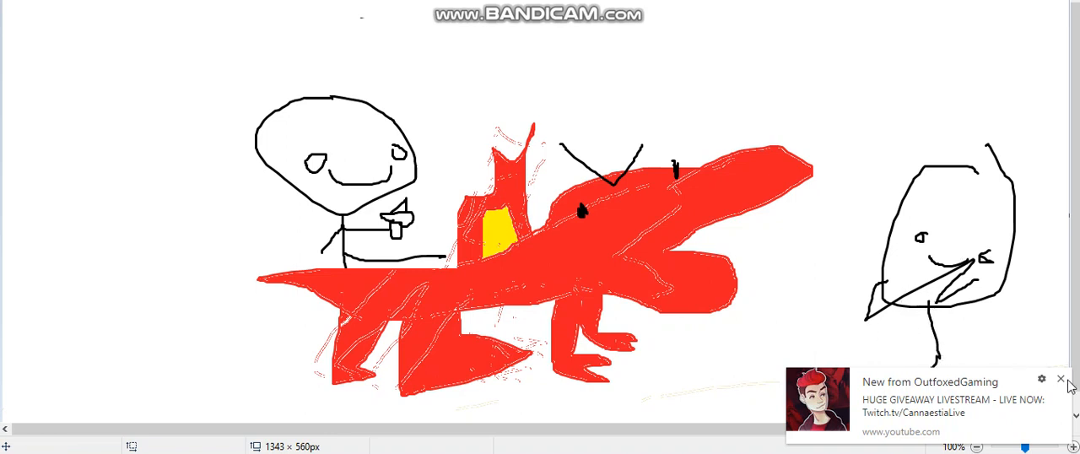
{"action": "left_click", "coordinate": [1060, 378]}
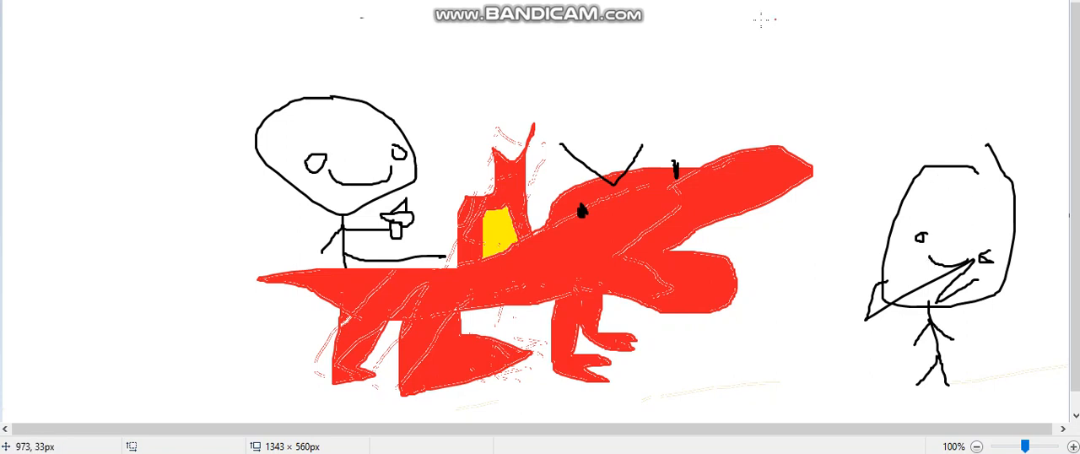
{"action": "left_click_drag", "start_coordinate": [925, 199], "coordinate": [966, 228]}
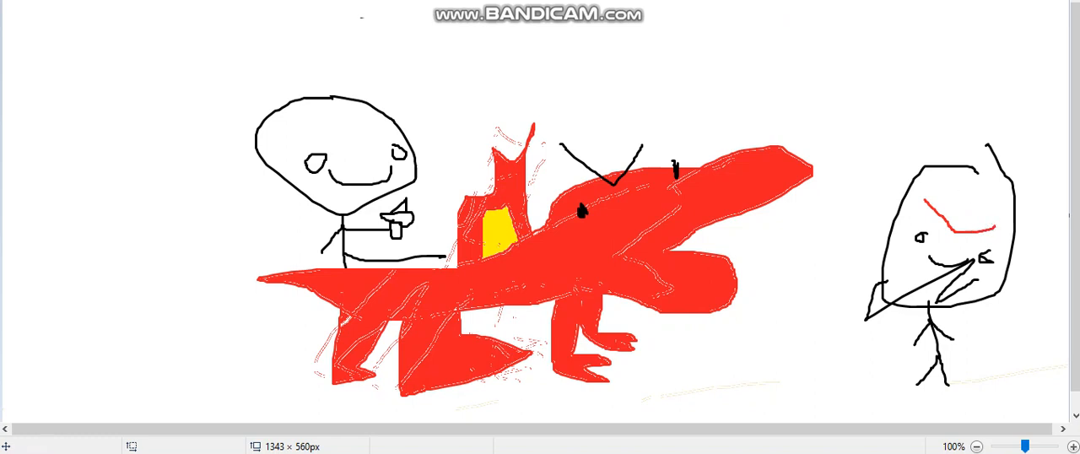
{"action": "mouse_move", "coordinate": [1050, 192]}
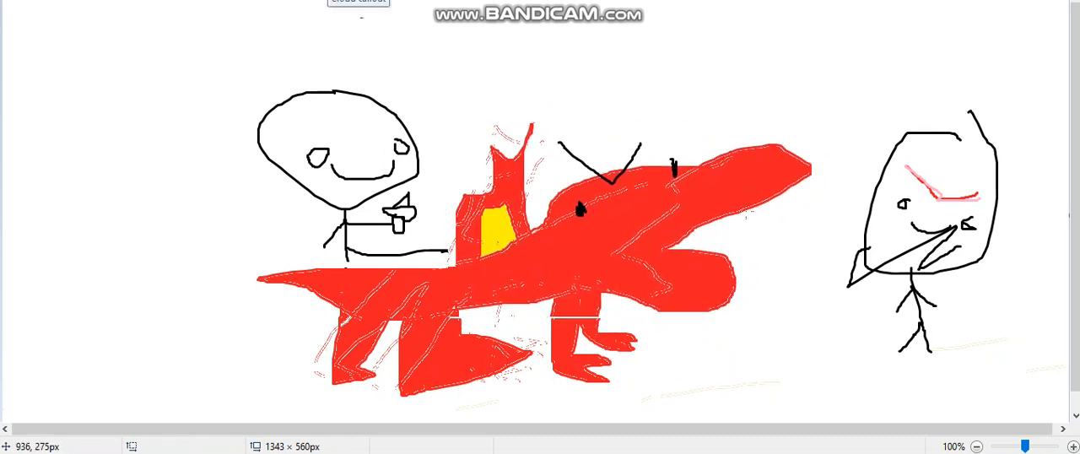
Step: Draw orange flames from the creature engulfing the right figure and select that figure
{"action": "left_click_drag", "start_coordinate": [746, 221], "coordinate": [1072, 8]}
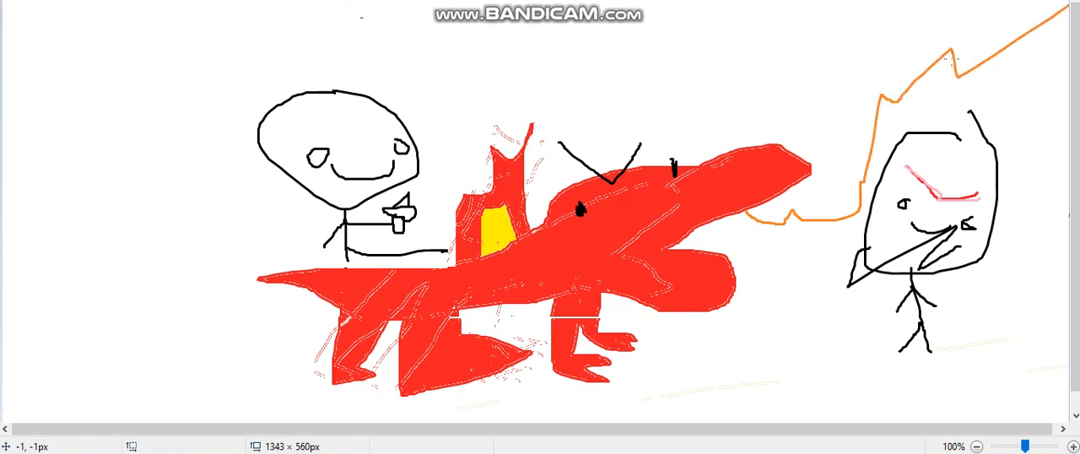
{"action": "left_click_drag", "start_coordinate": [712, 254], "coordinate": [865, 363]}
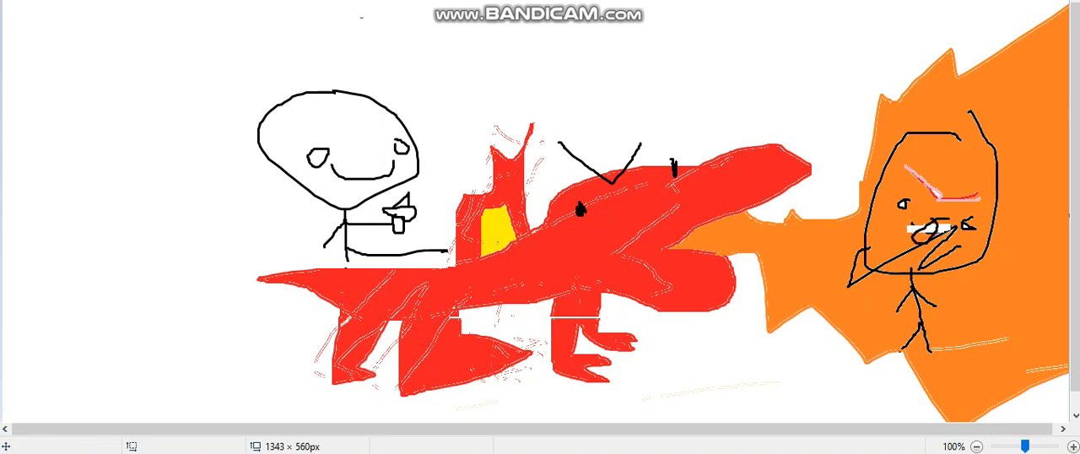
{"action": "left_click_drag", "start_coordinate": [884, 108], "coordinate": [1002, 315]}
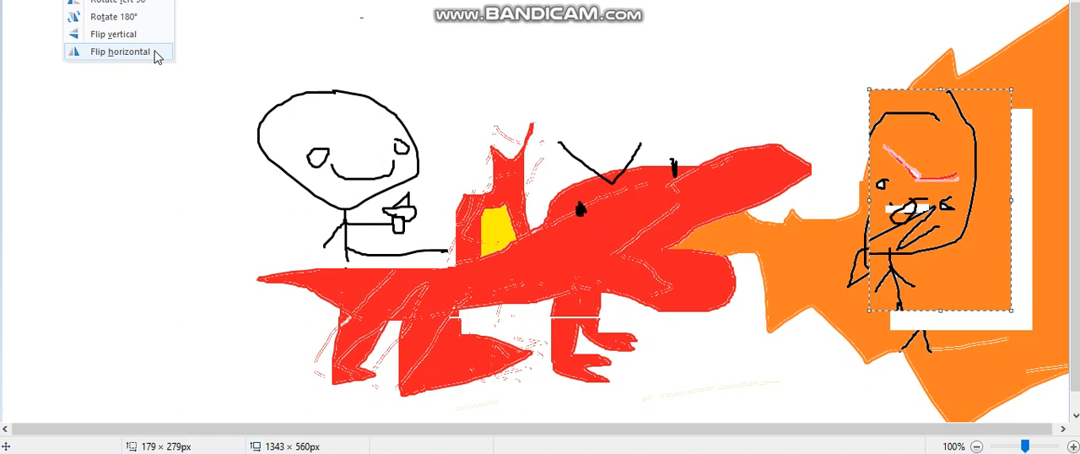
Step: Mirror the figure in the flames back and forth, then flip it upside down
{"action": "left_click", "coordinate": [118, 50]}
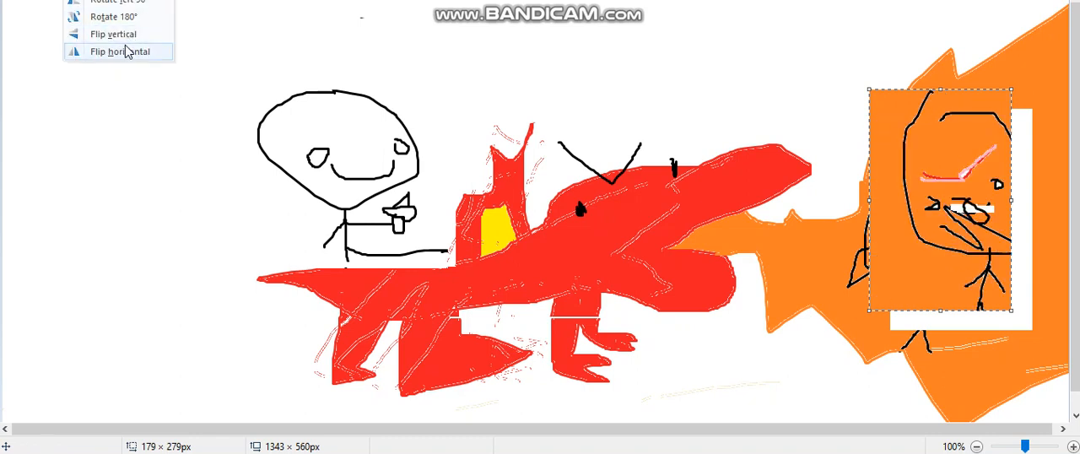
{"action": "left_click", "coordinate": [111, 34]}
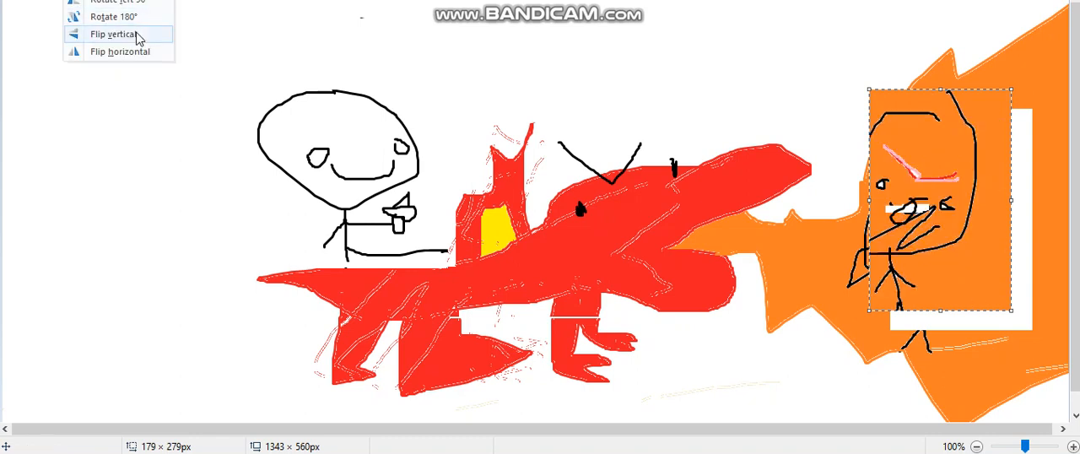
{"action": "left_click", "coordinate": [112, 34]}
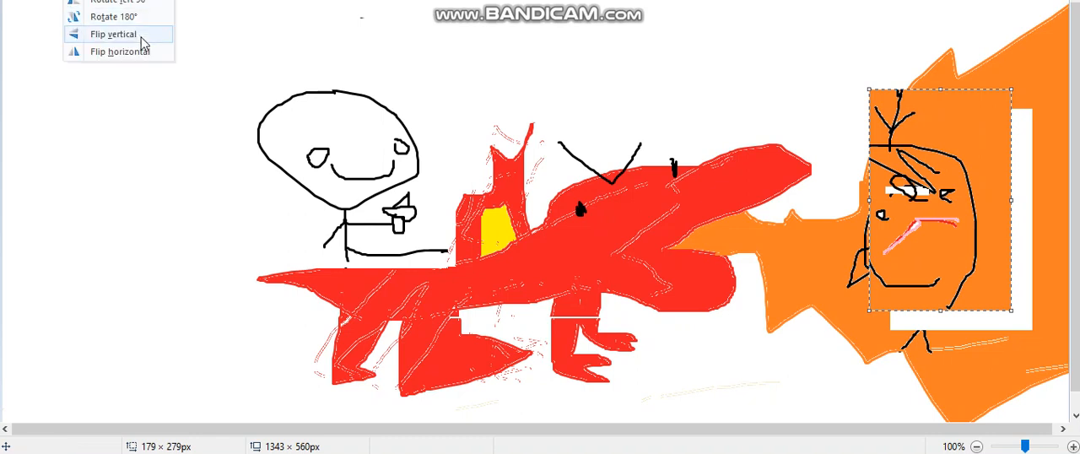
{"action": "left_click", "coordinate": [111, 34]}
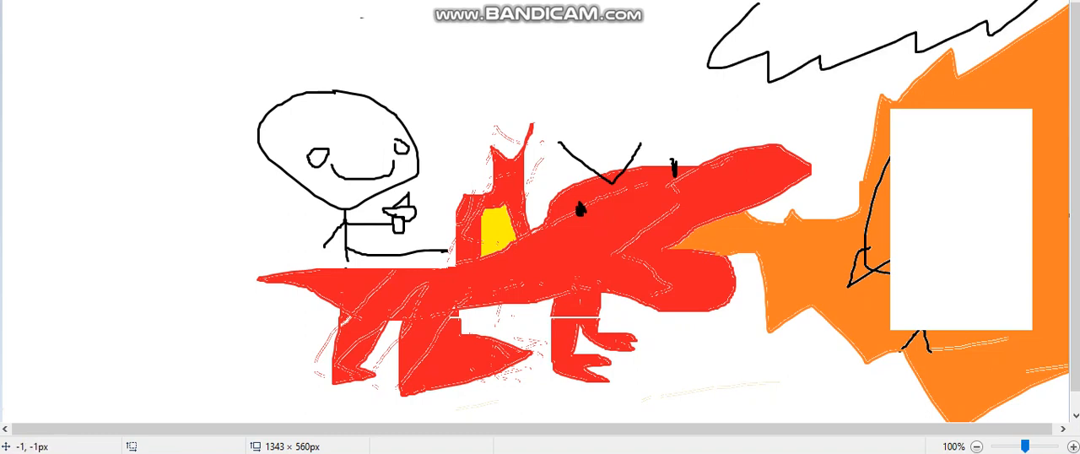
{"action": "mouse_move", "coordinate": [868, 30]}
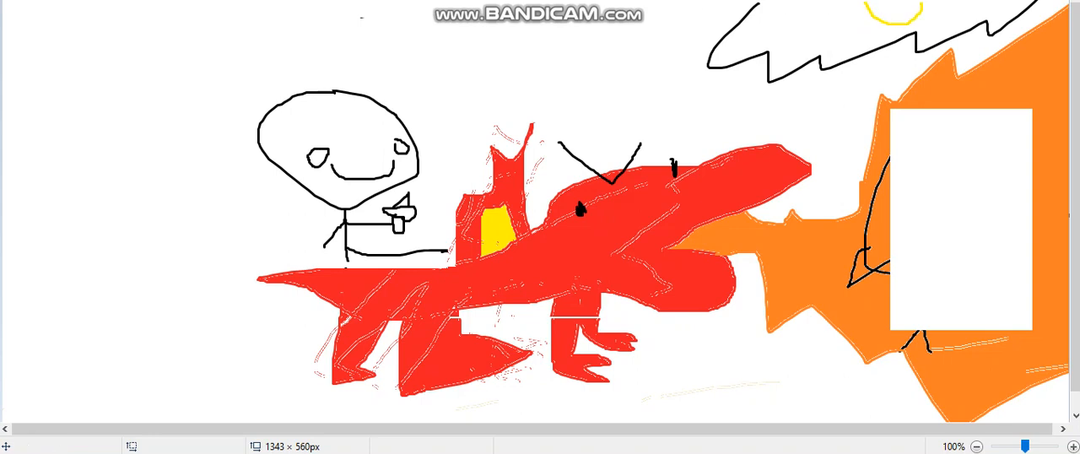
Step: Blank out the flaming figure and sketch a jagged cloud with a yellow sun at top right
{"action": "left_click", "coordinate": [353, 24]}
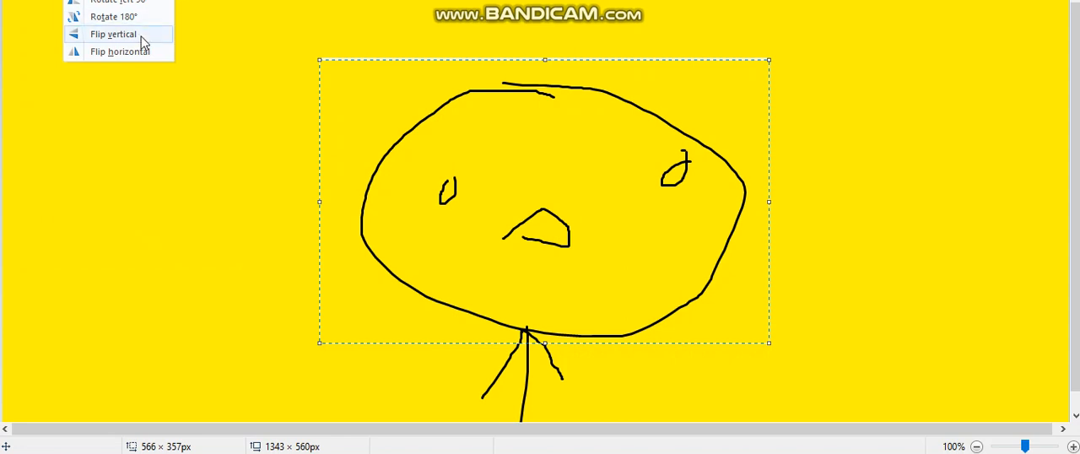
Step: Write a stretched-out boo across the top and scribble spiky hair over the hat-wearing figure
{"action": "left_click", "coordinate": [111, 33]}
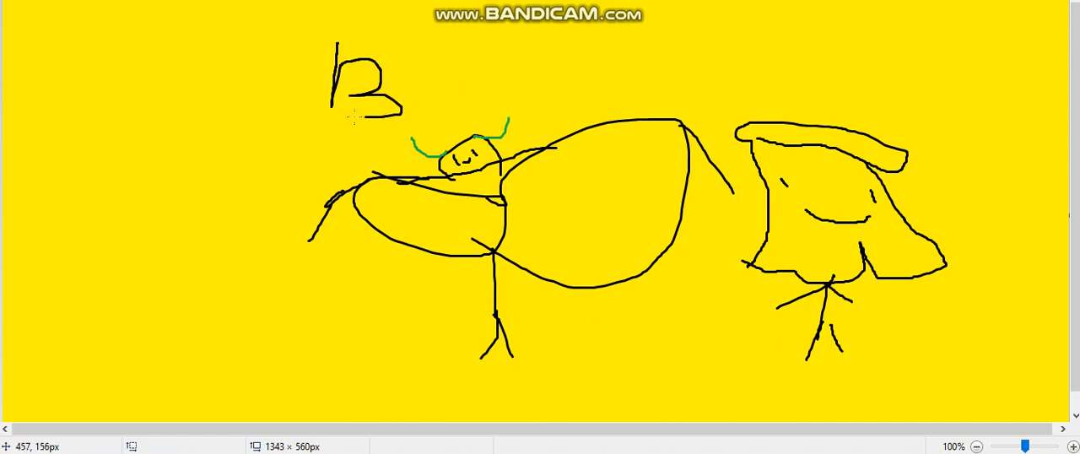
{"action": "left_click_drag", "start_coordinate": [472, 81], "coordinate": [560, 102]}
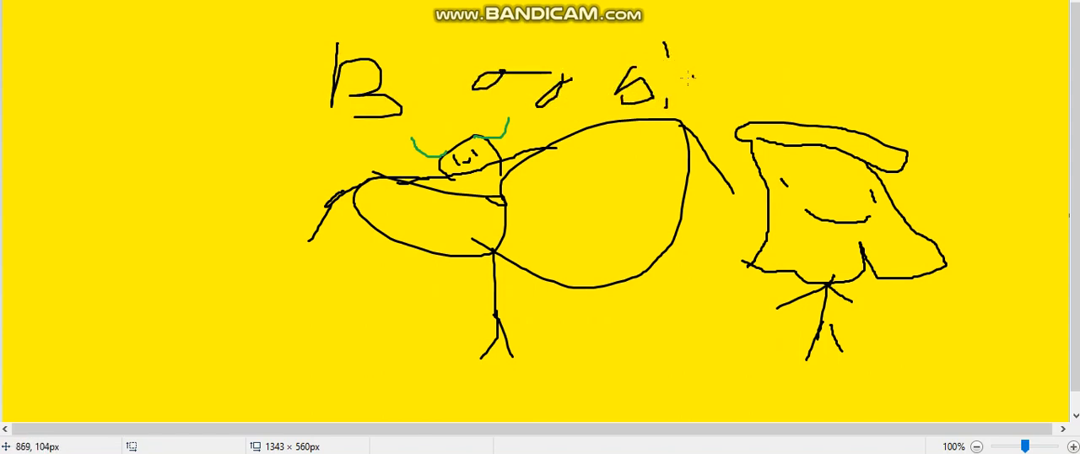
{"action": "left_click_drag", "start_coordinate": [678, 71], "coordinate": [692, 105]}
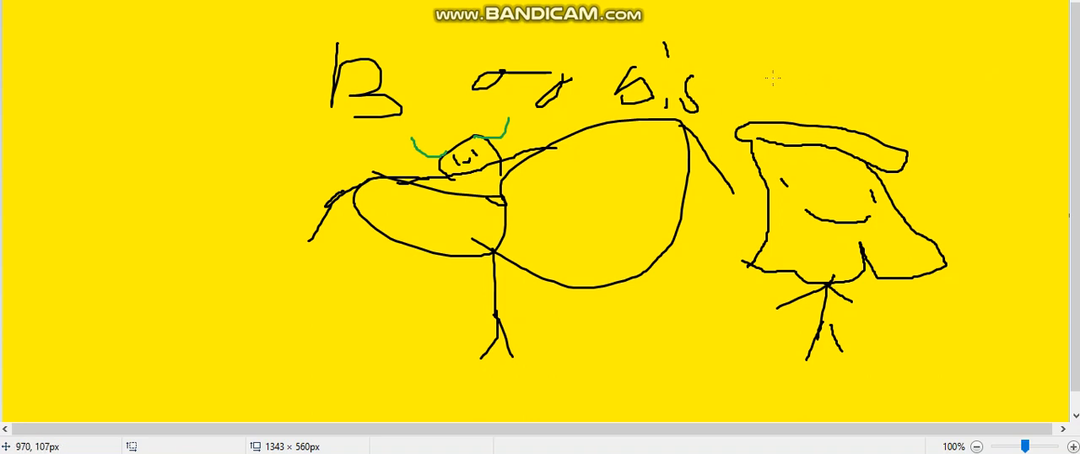
{"action": "left_click_drag", "start_coordinate": [746, 81], "coordinate": [819, 105]}
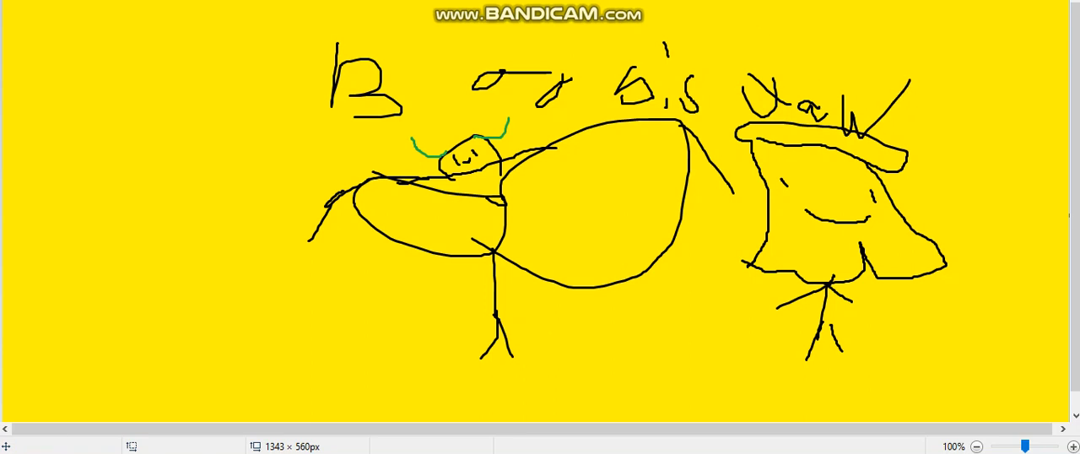
{"action": "left_click_drag", "start_coordinate": [966, 76], "coordinate": [970, 166]}
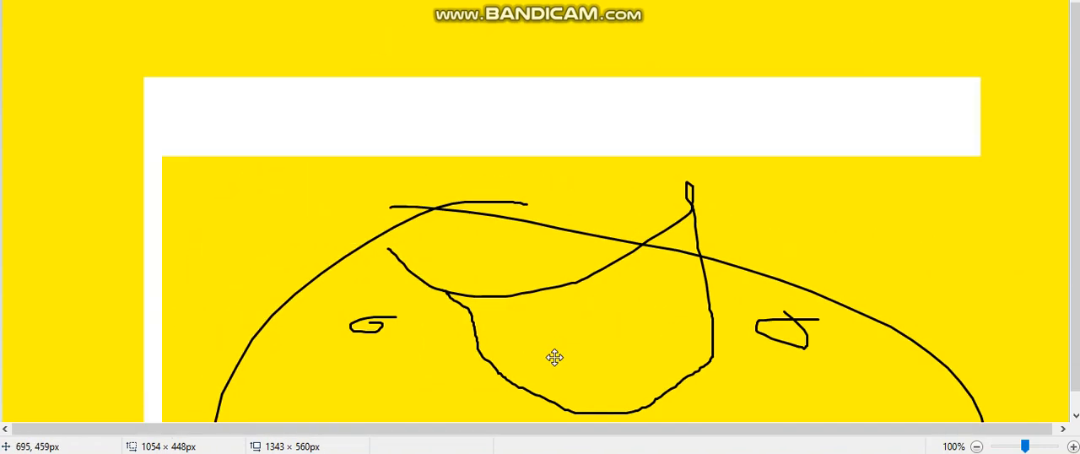
Step: Sketch one large oval face with eyes and mouth across the yellow page
{"action": "scroll", "scroll_direction": "down", "scroll_amount": 3}
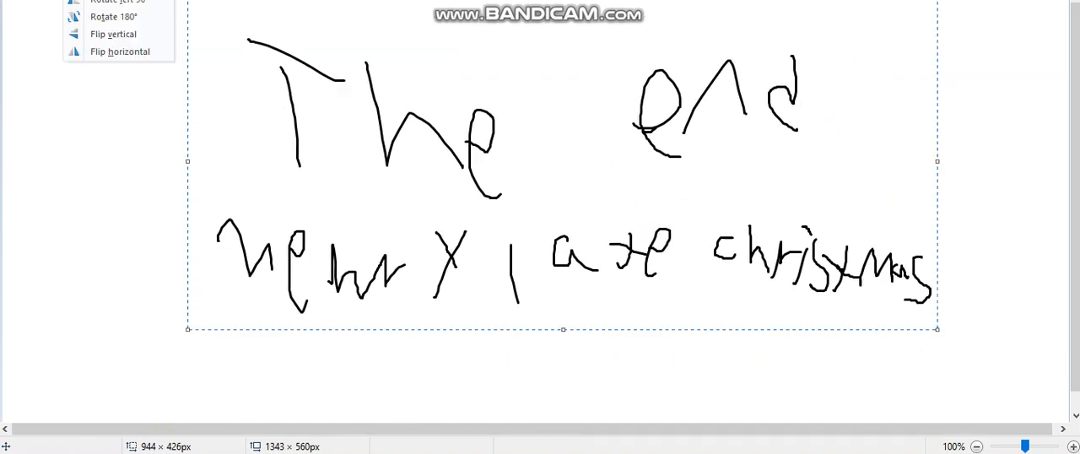
Step: Flip the ending text upside down and back, then draw a small stick figure left of the greeting
{"action": "left_click", "coordinate": [119, 50]}
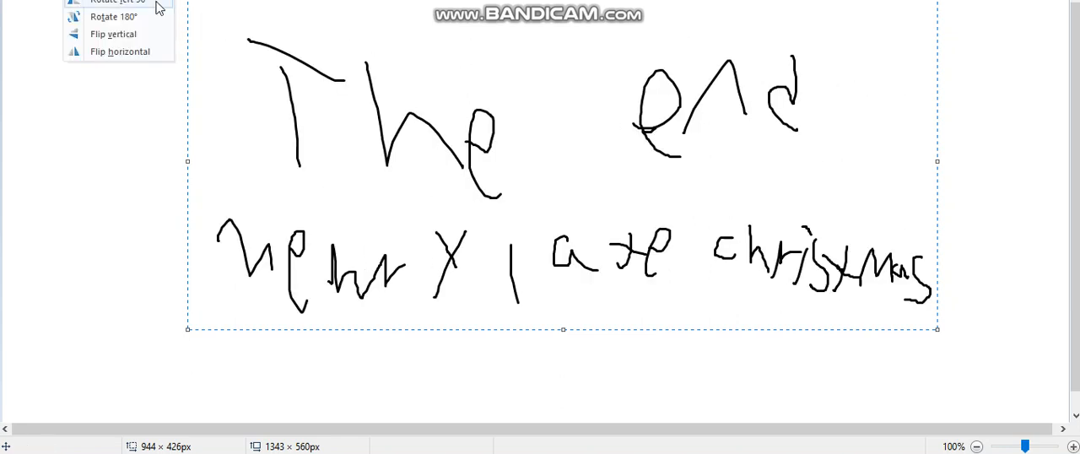
{"action": "left_click", "coordinate": [114, 34]}
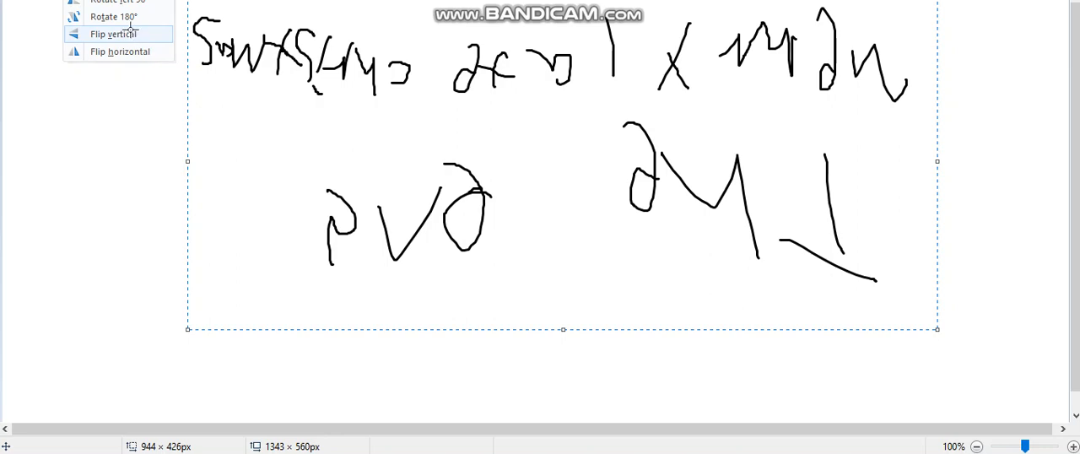
{"action": "left_click", "coordinate": [113, 33]}
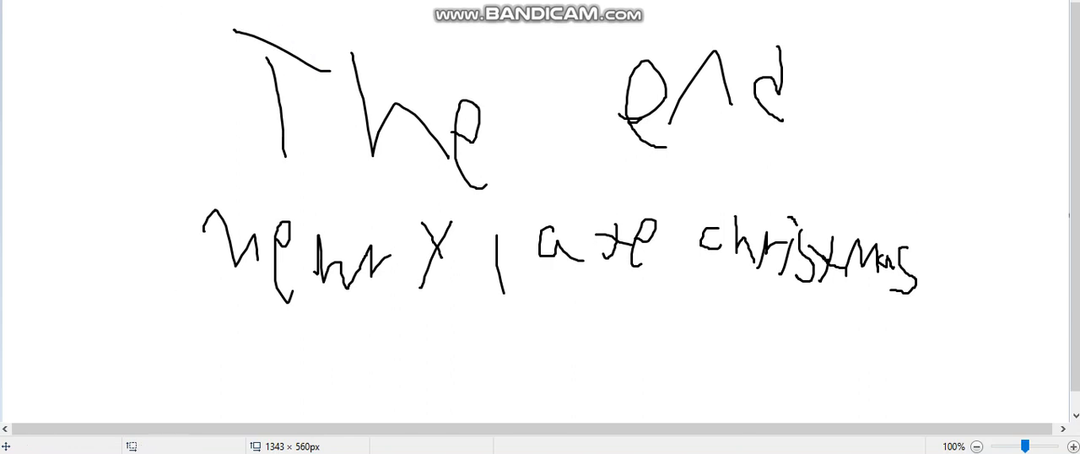
{"action": "left_click_drag", "start_coordinate": [105, 132], "coordinate": [160, 216]}
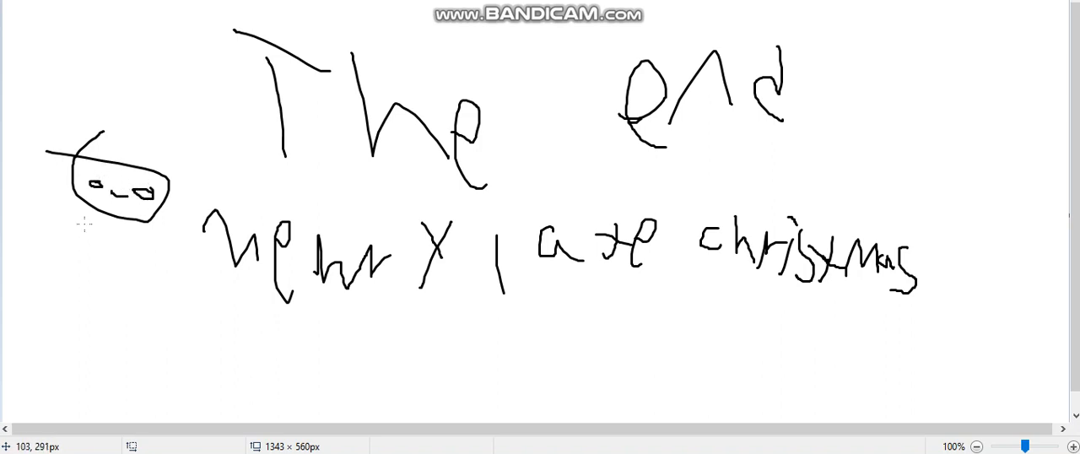
{"action": "left_click_drag", "start_coordinate": [106, 218], "coordinate": [107, 255]}
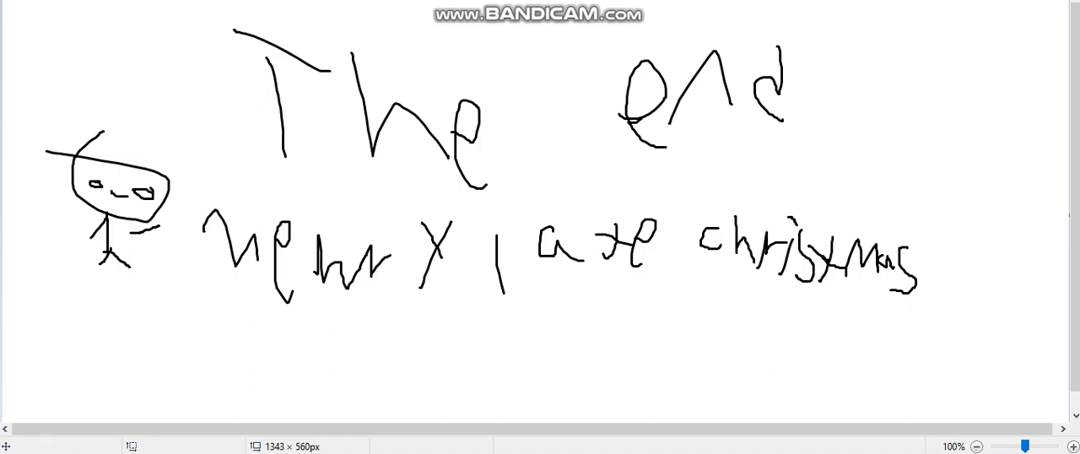
{"action": "mouse_move", "coordinate": [131, 225]}
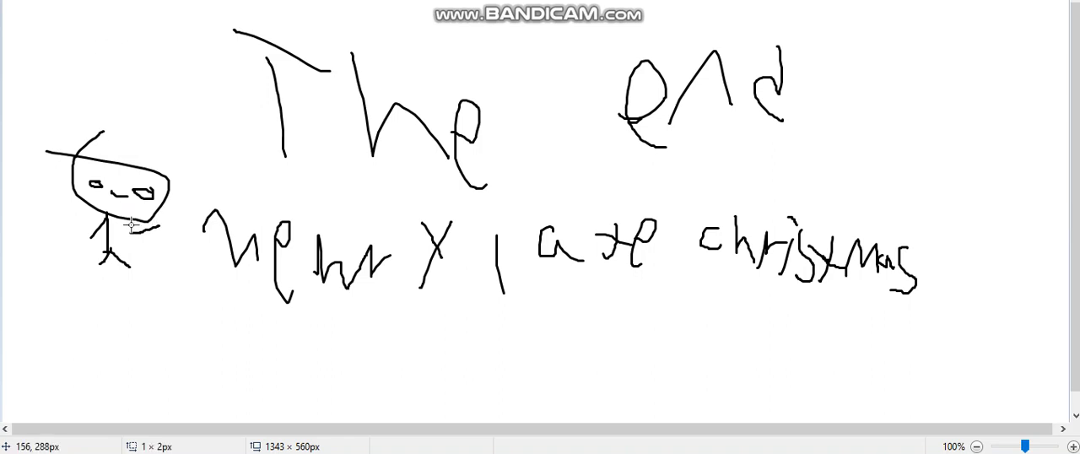